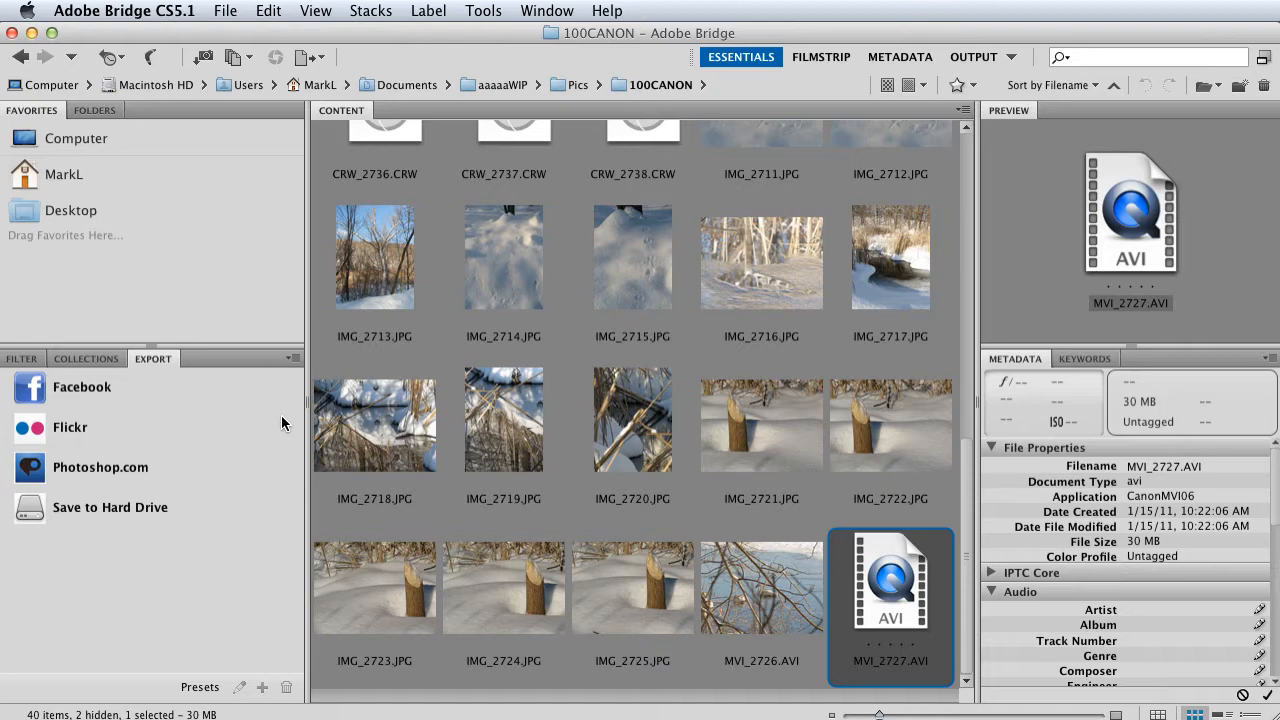
{"action": "mouse_move", "coordinate": [240, 463]}
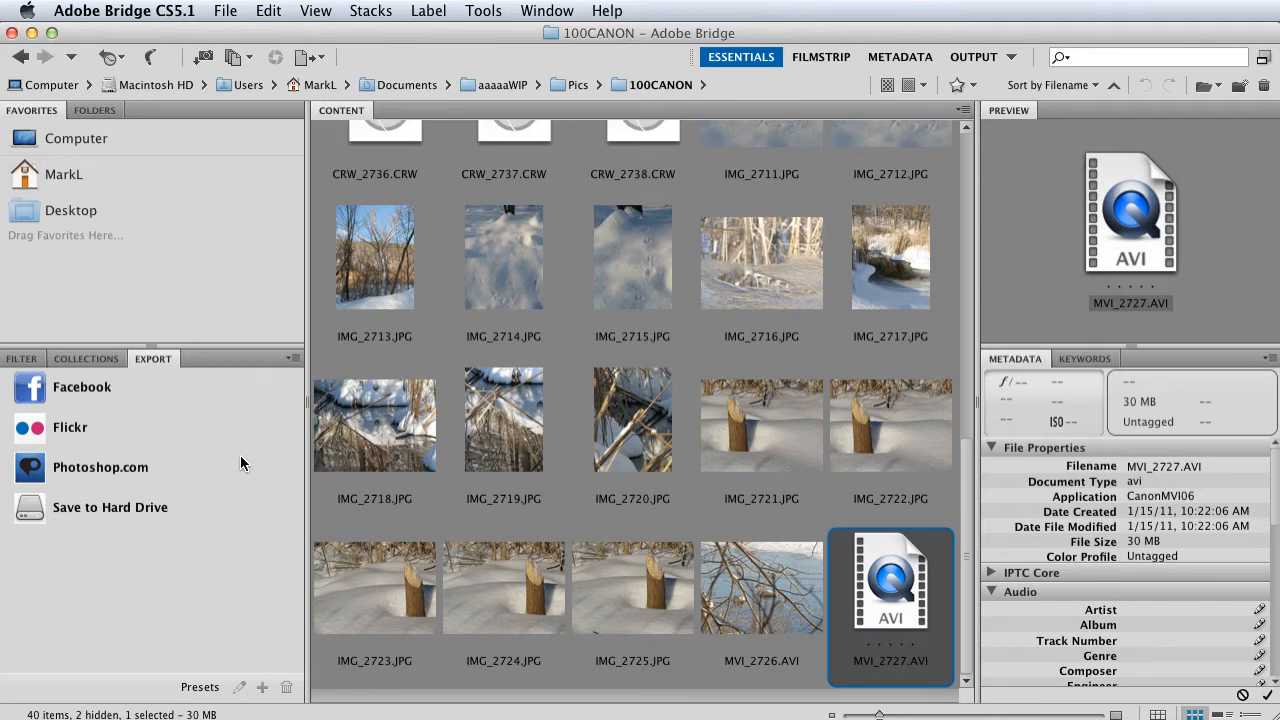
{"action": "mouse_move", "coordinate": [293, 527]}
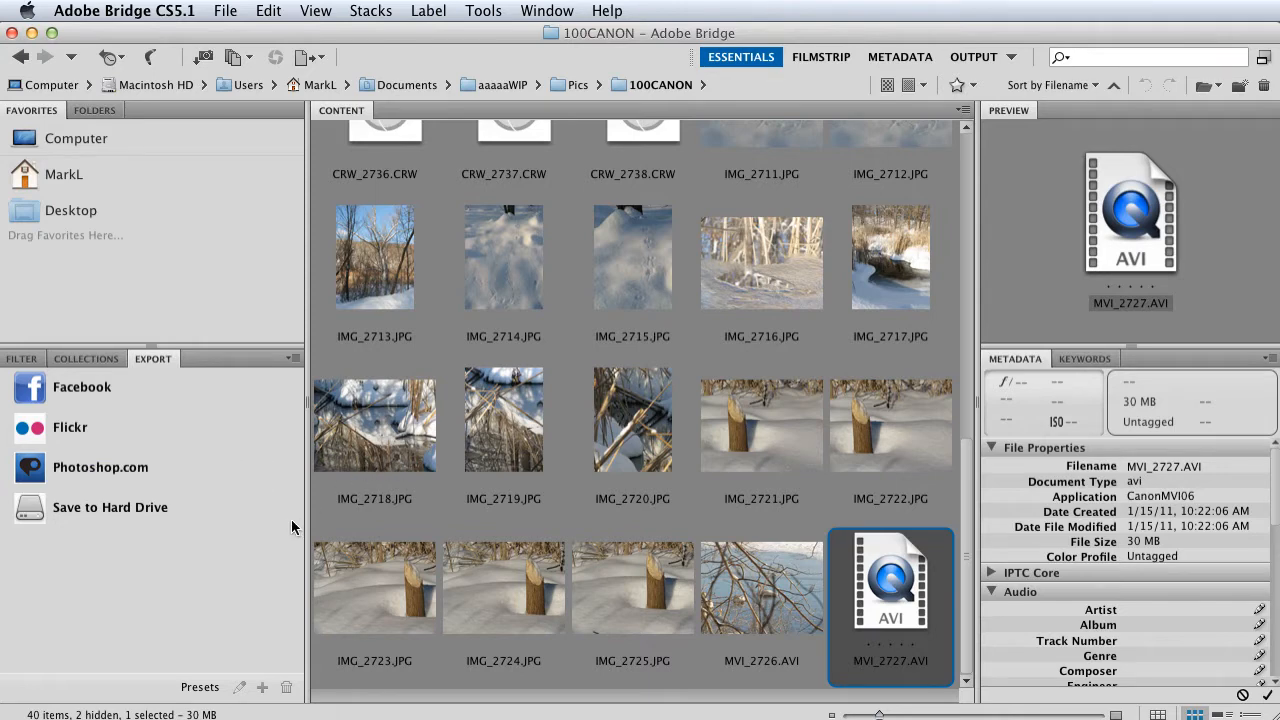
{"action": "mouse_move", "coordinate": [472, 519]}
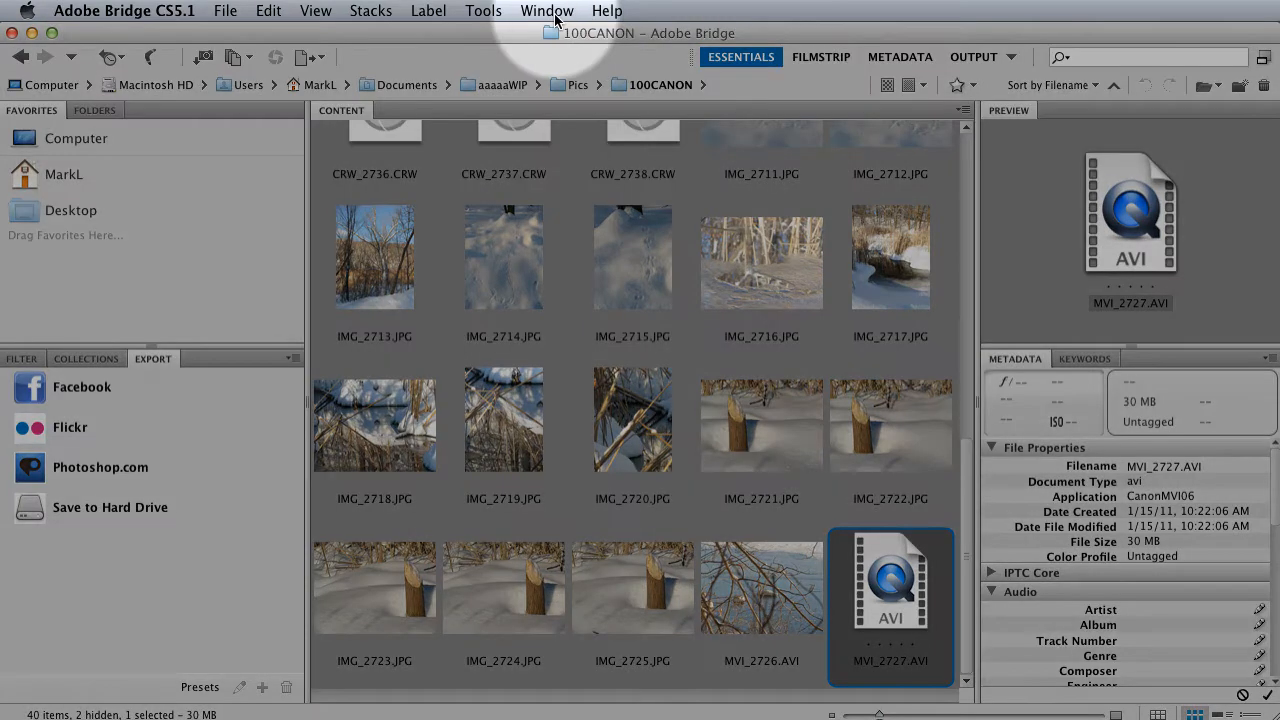
Step: Select Save to Hard Drive as the export destination in the Export panel
{"action": "left_click", "coordinate": [547, 11]}
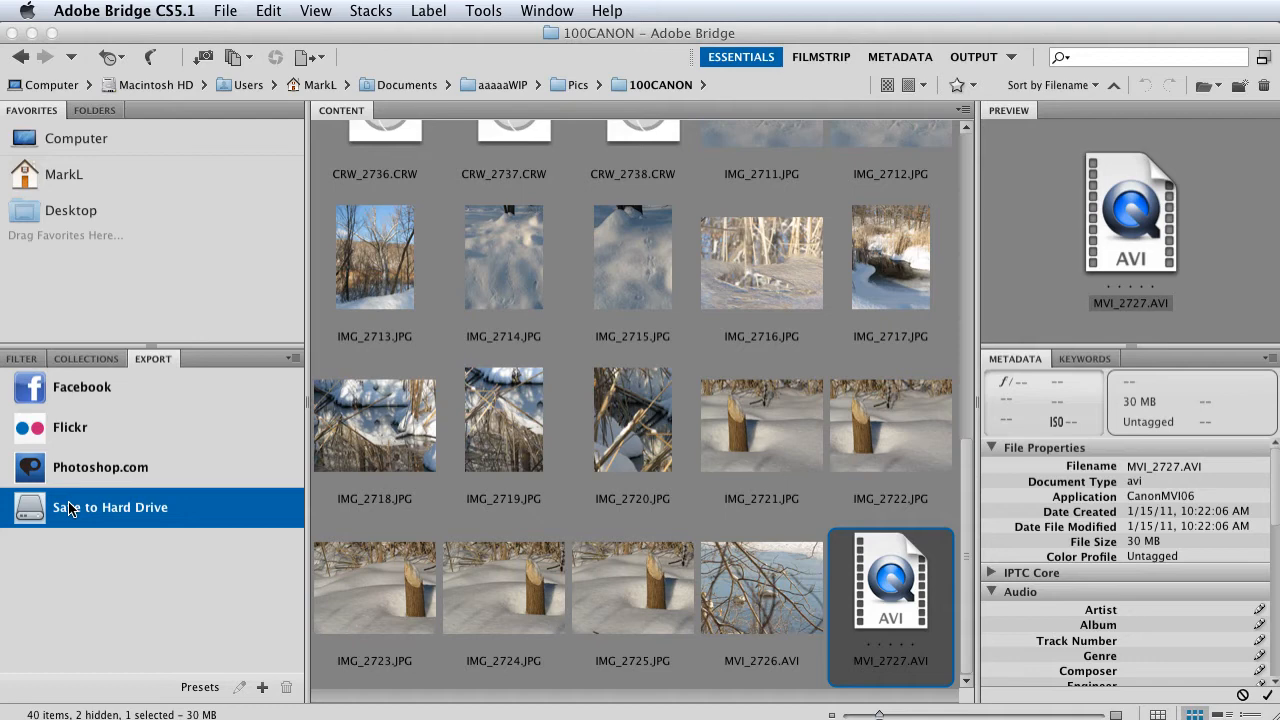
{"action": "mouse_move", "coordinate": [130, 513]}
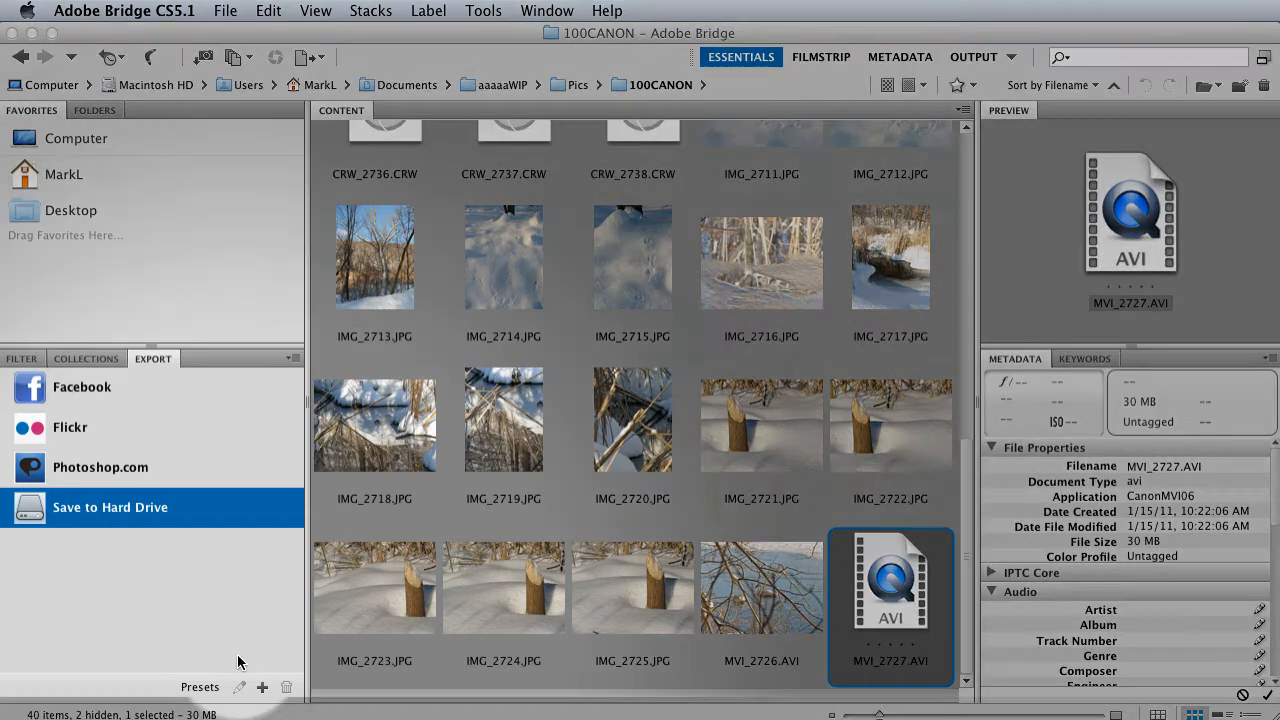
Step: Start a new export preset that exports to the original file location
{"action": "left_click", "coordinate": [263, 687]}
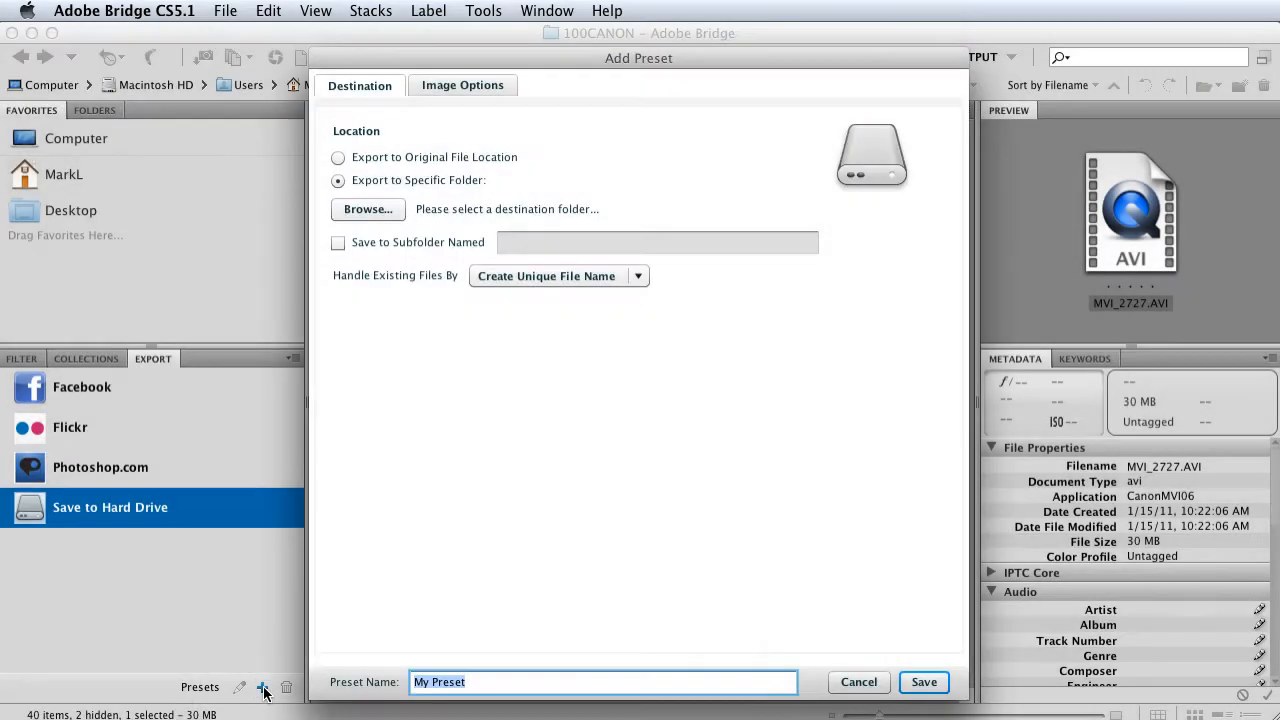
{"action": "left_click", "coordinate": [338, 157]}
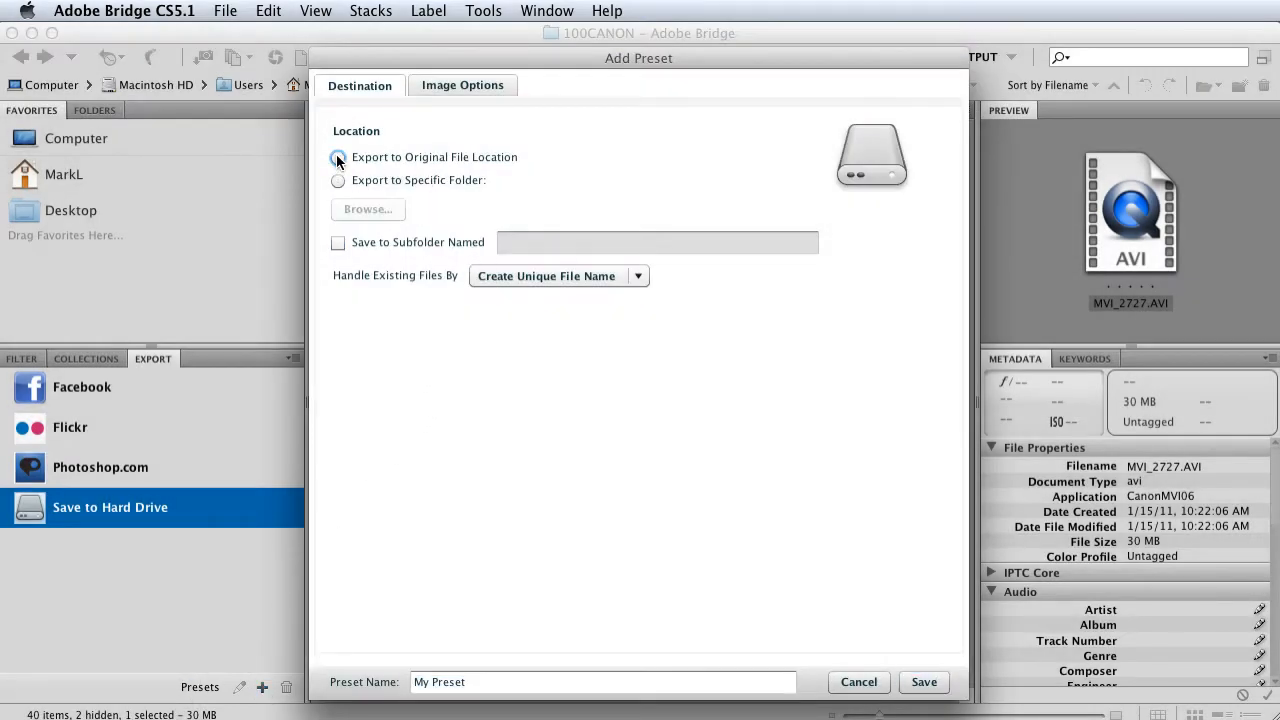
{"action": "left_click", "coordinate": [337, 157]}
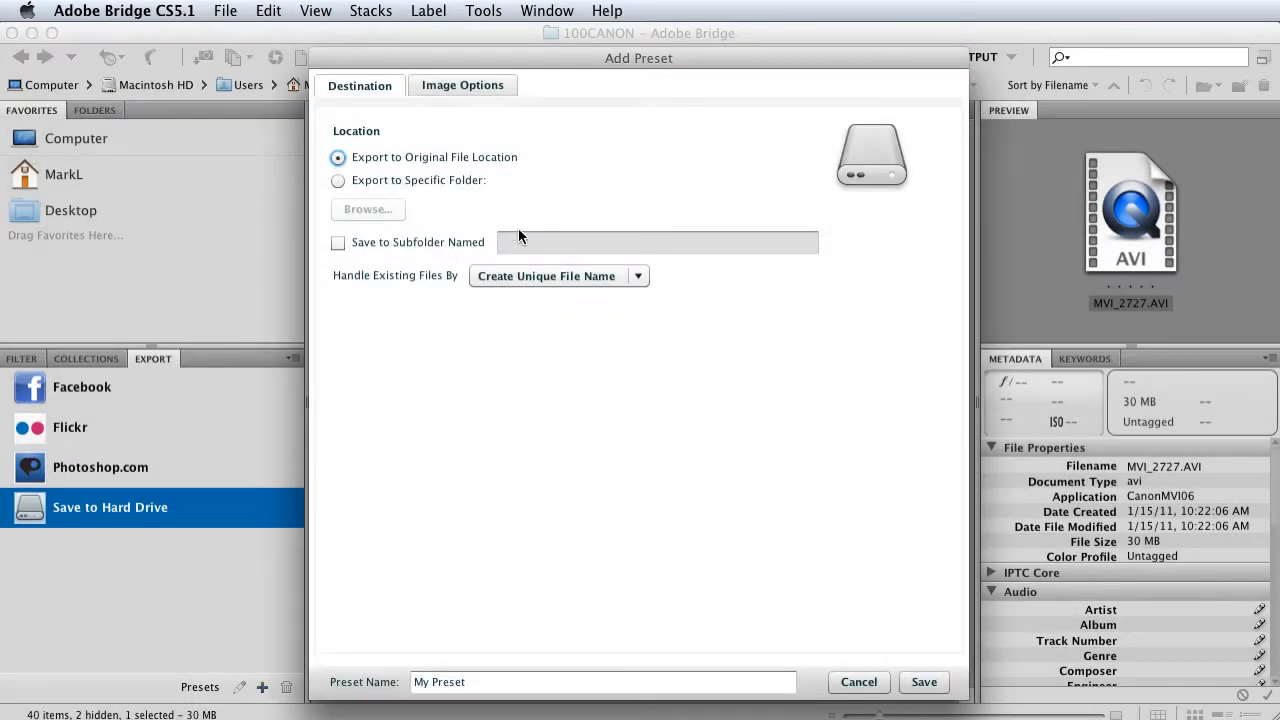
{"action": "mouse_move", "coordinate": [525, 245]}
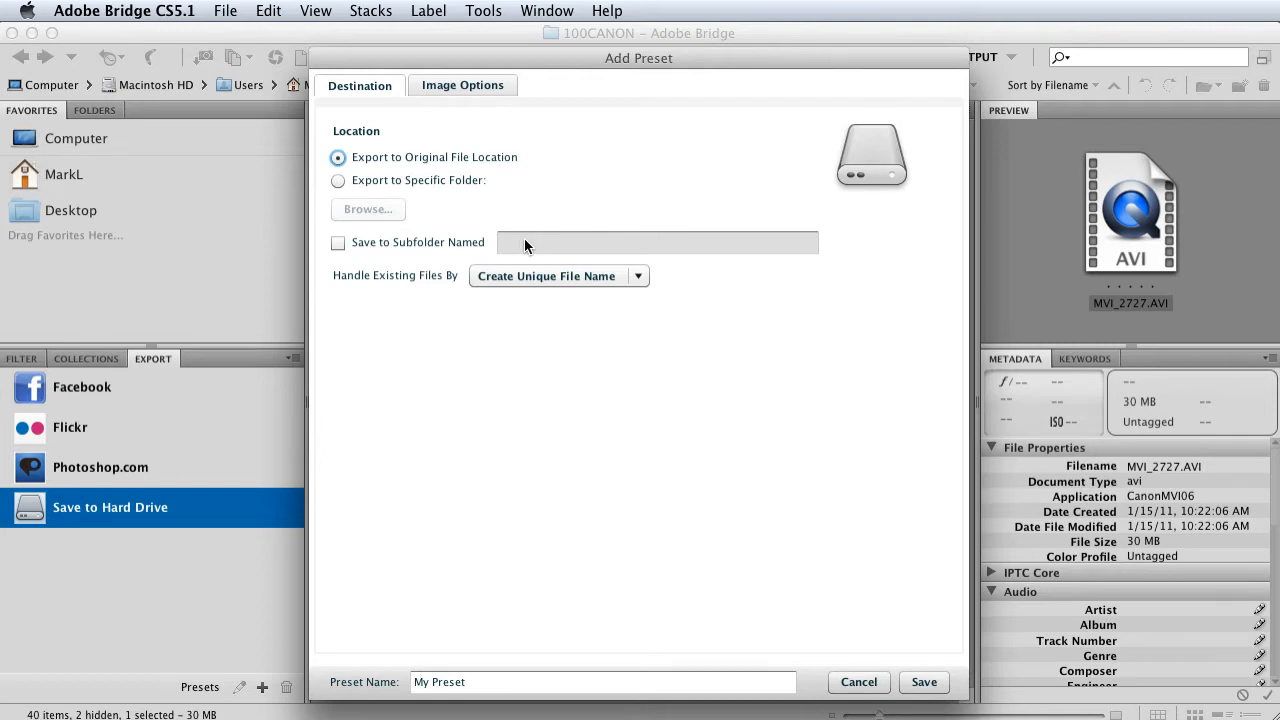
Step: Save exports into a 'resize 700' subfolder and name the preset 'Resize 700'
{"action": "left_click", "coordinate": [338, 242]}
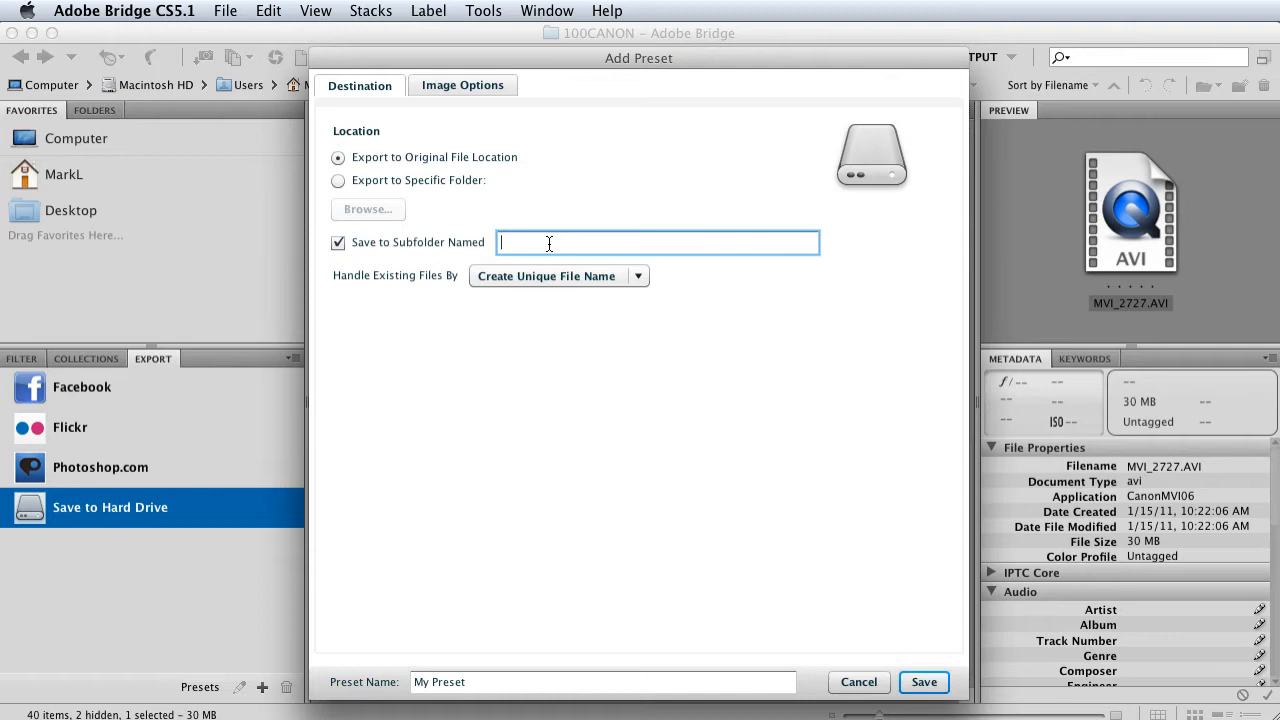
{"action": "type", "text": "re"}
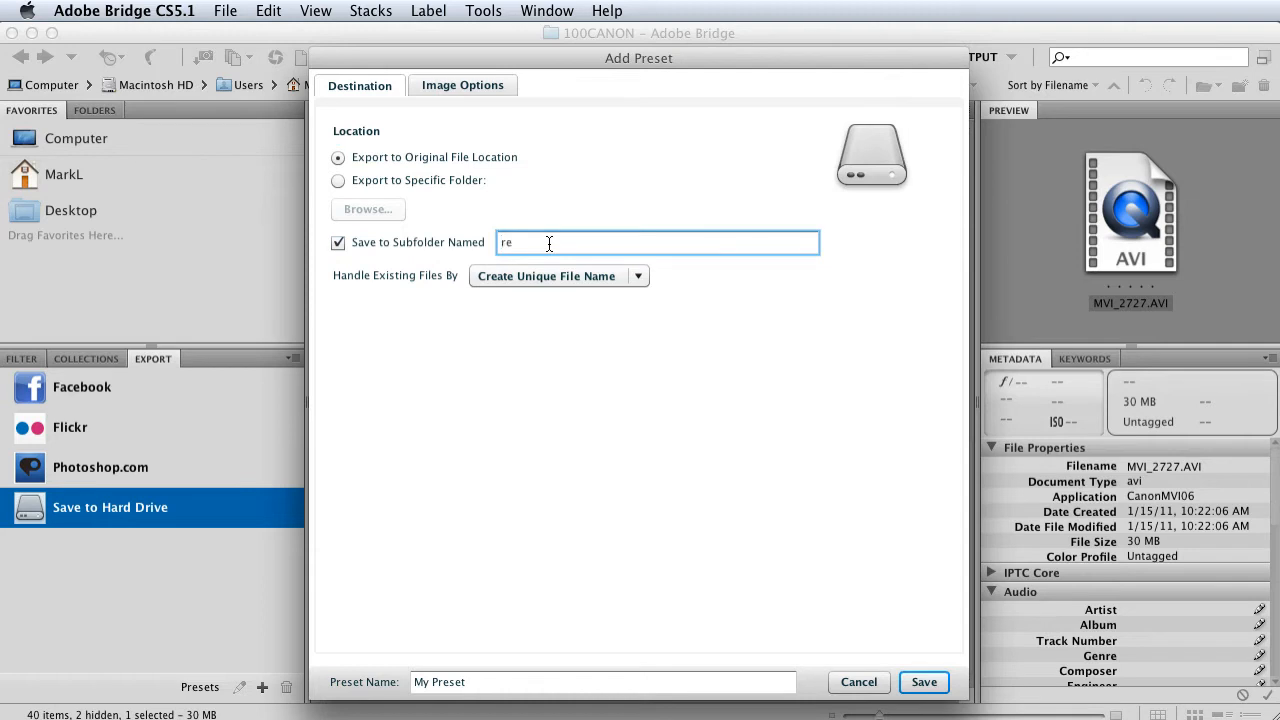
{"action": "type", "text": "size"}
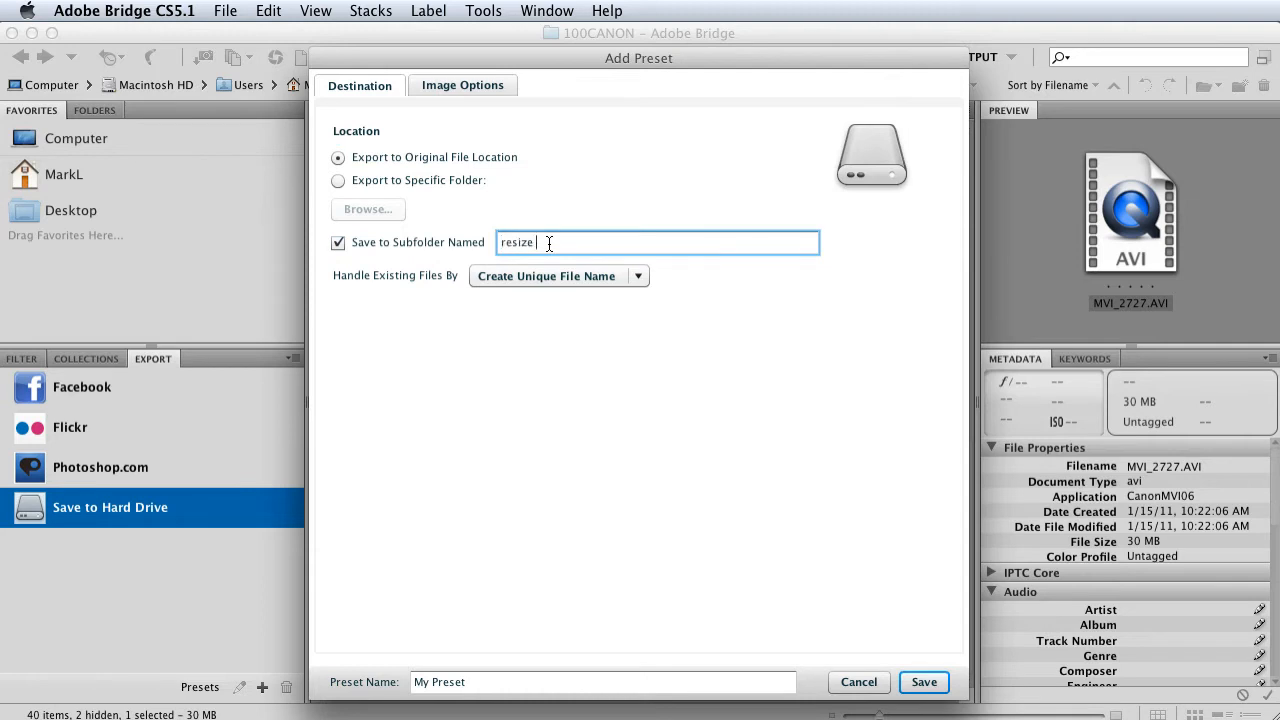
{"action": "type", "text": "700"}
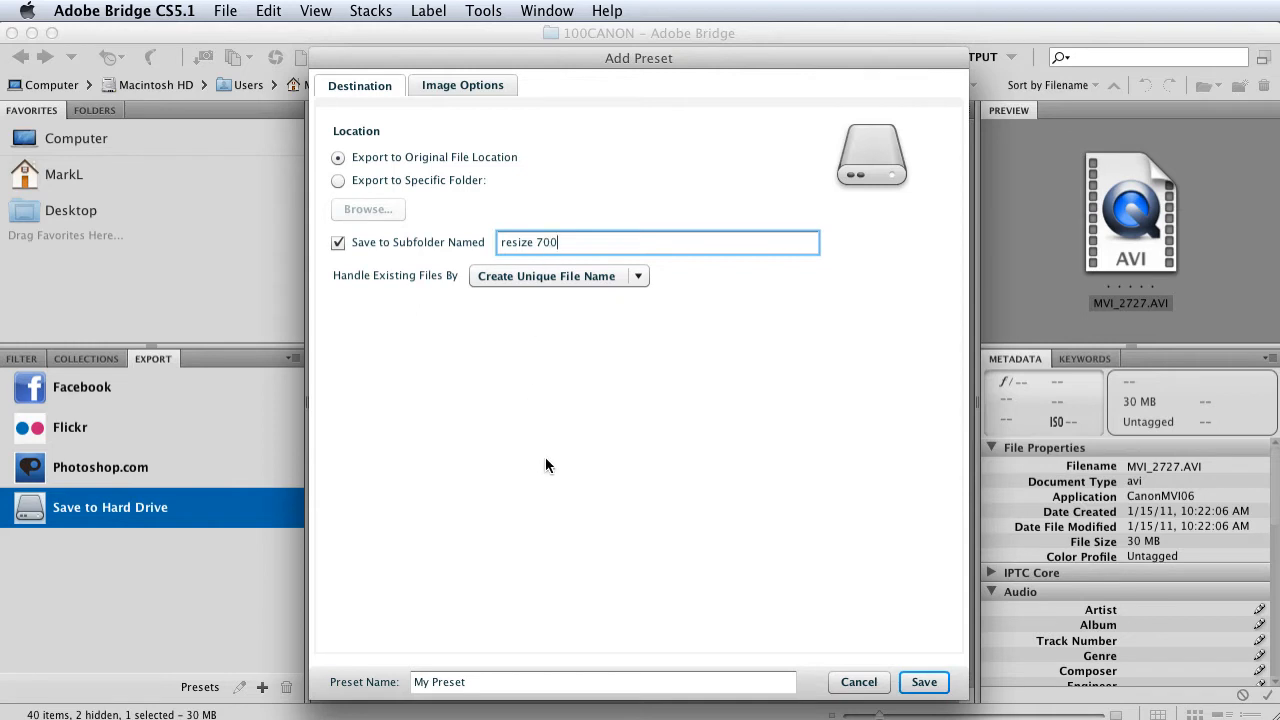
{"action": "left_click", "coordinate": [602, 681]}
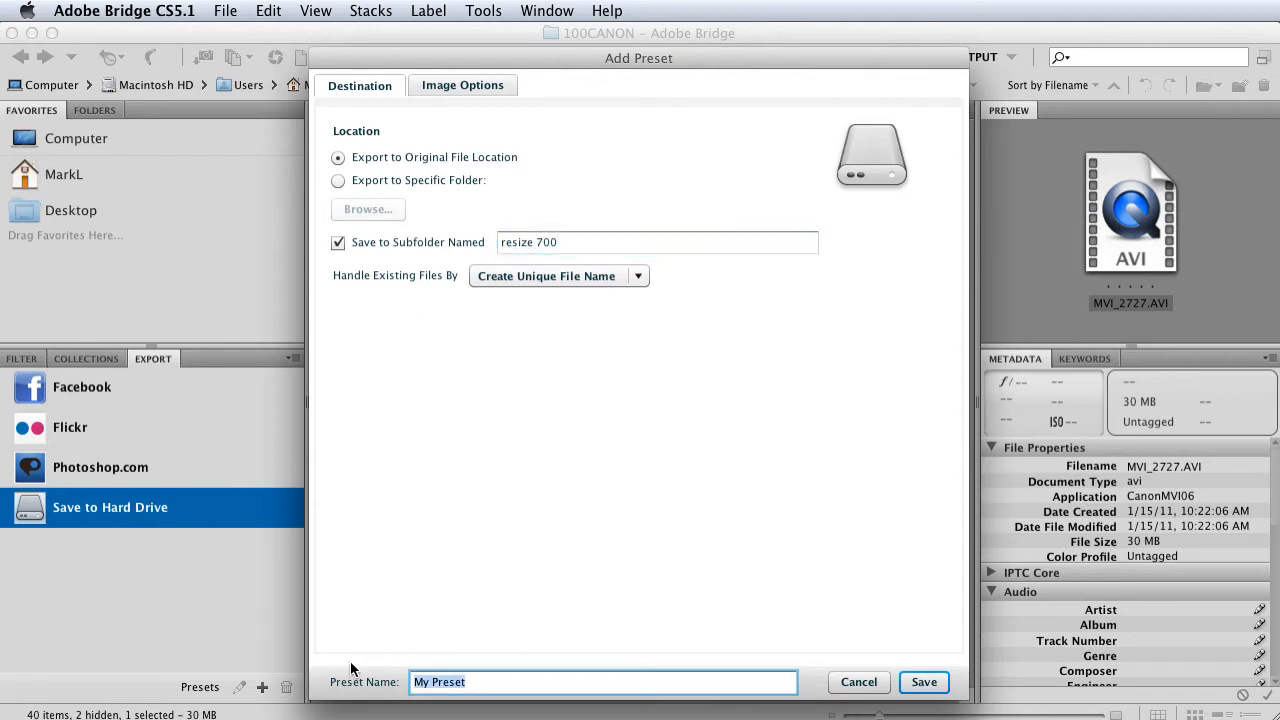
{"action": "type", "text": "Resize 700"}
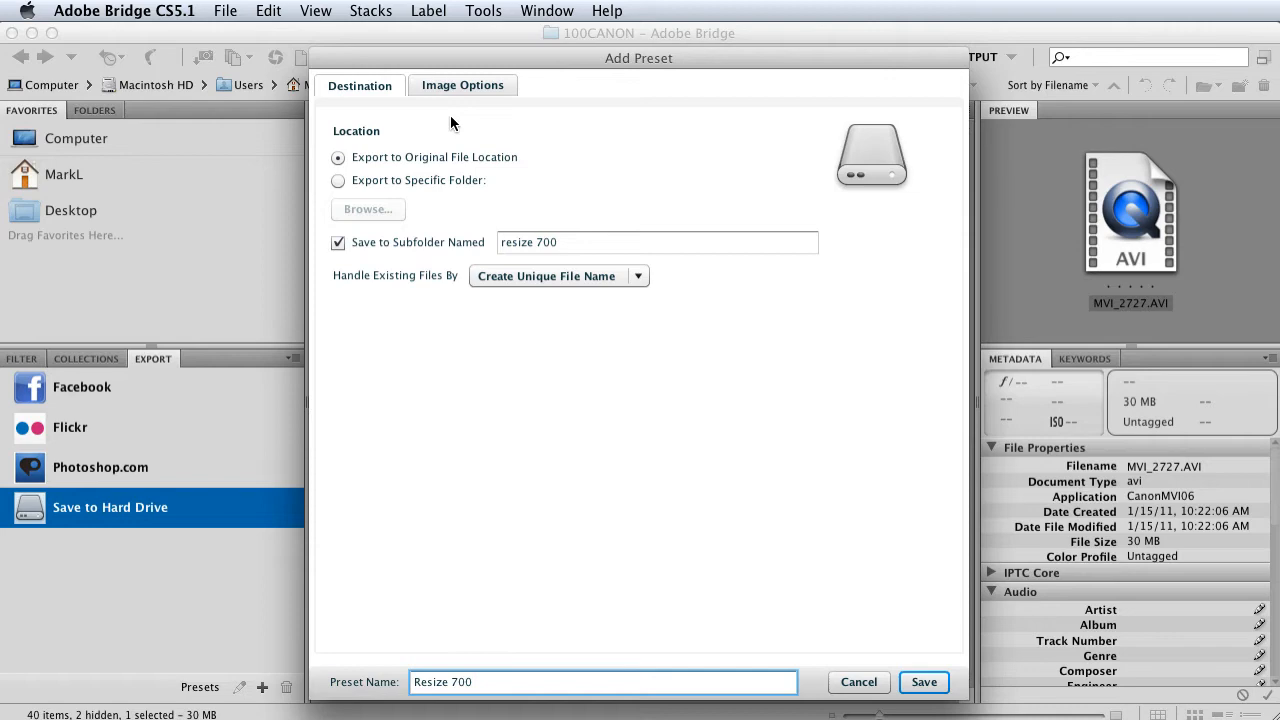
Step: Set manual size constrained to 700 px, exclude original metadata, and save the preset
{"action": "left_click", "coordinate": [462, 85]}
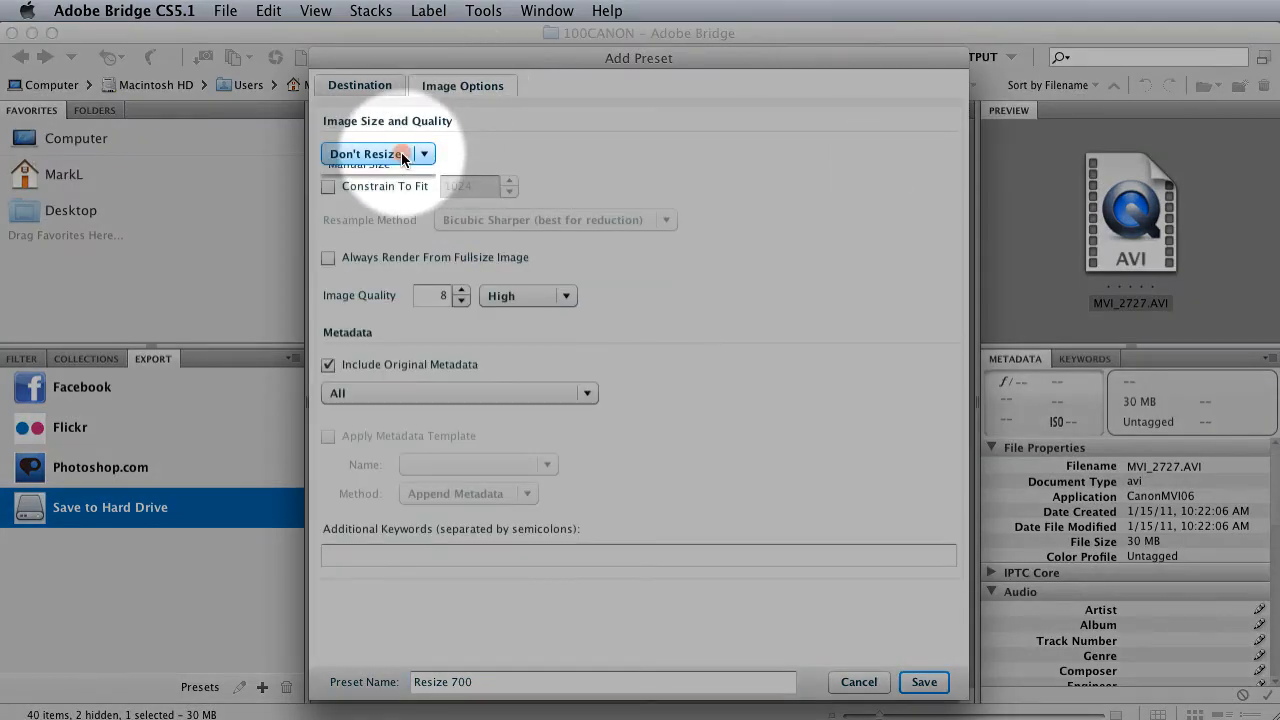
{"action": "left_click", "coordinate": [377, 153]}
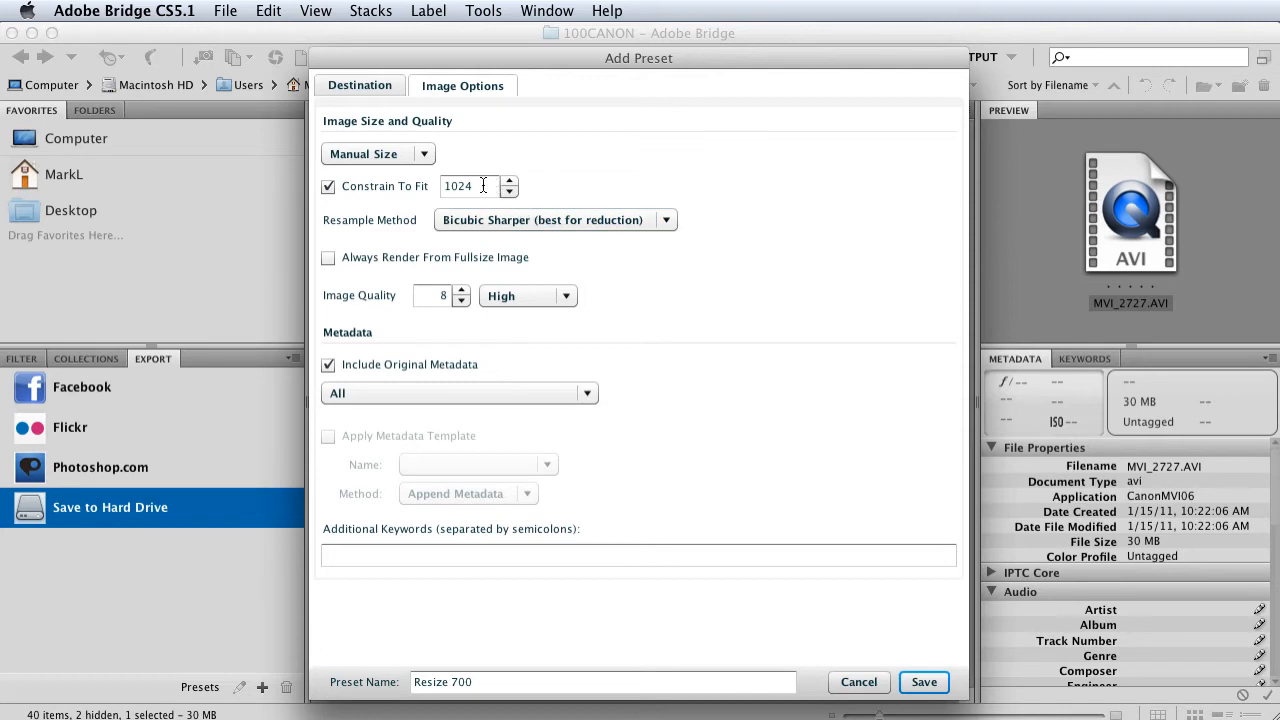
{"action": "type", "text": "700"}
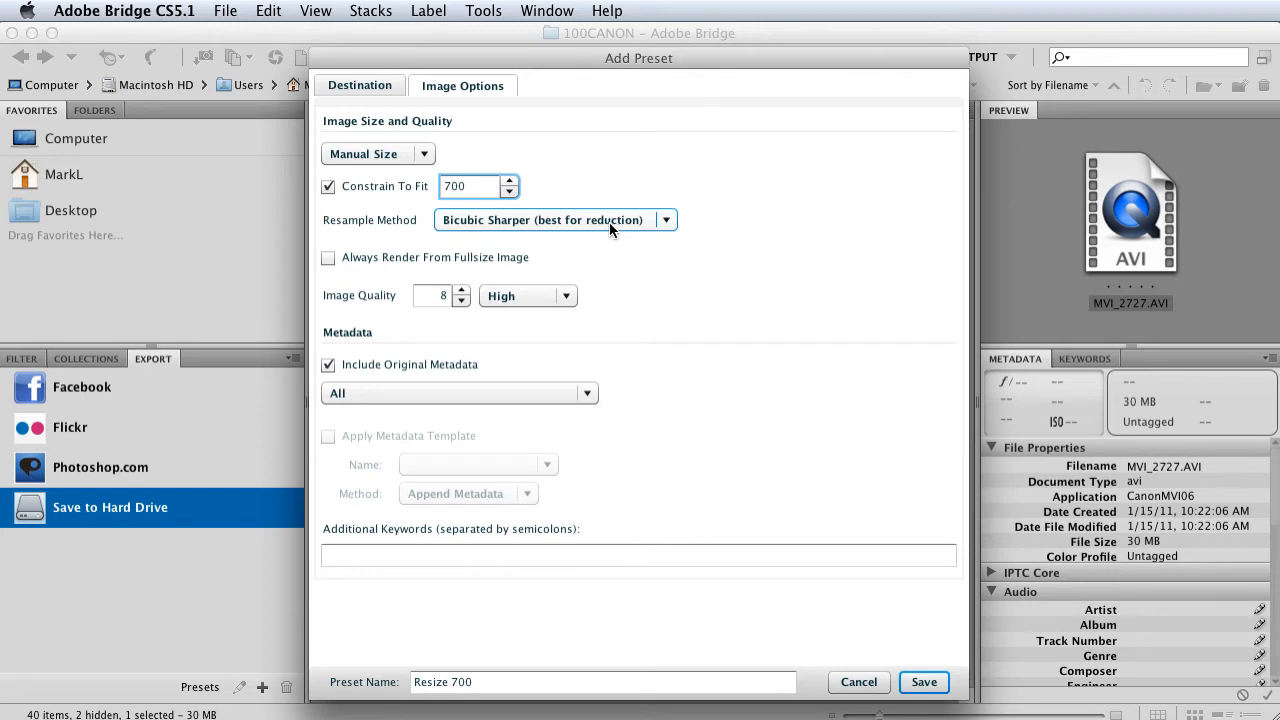
{"action": "left_click", "coordinate": [470, 186]}
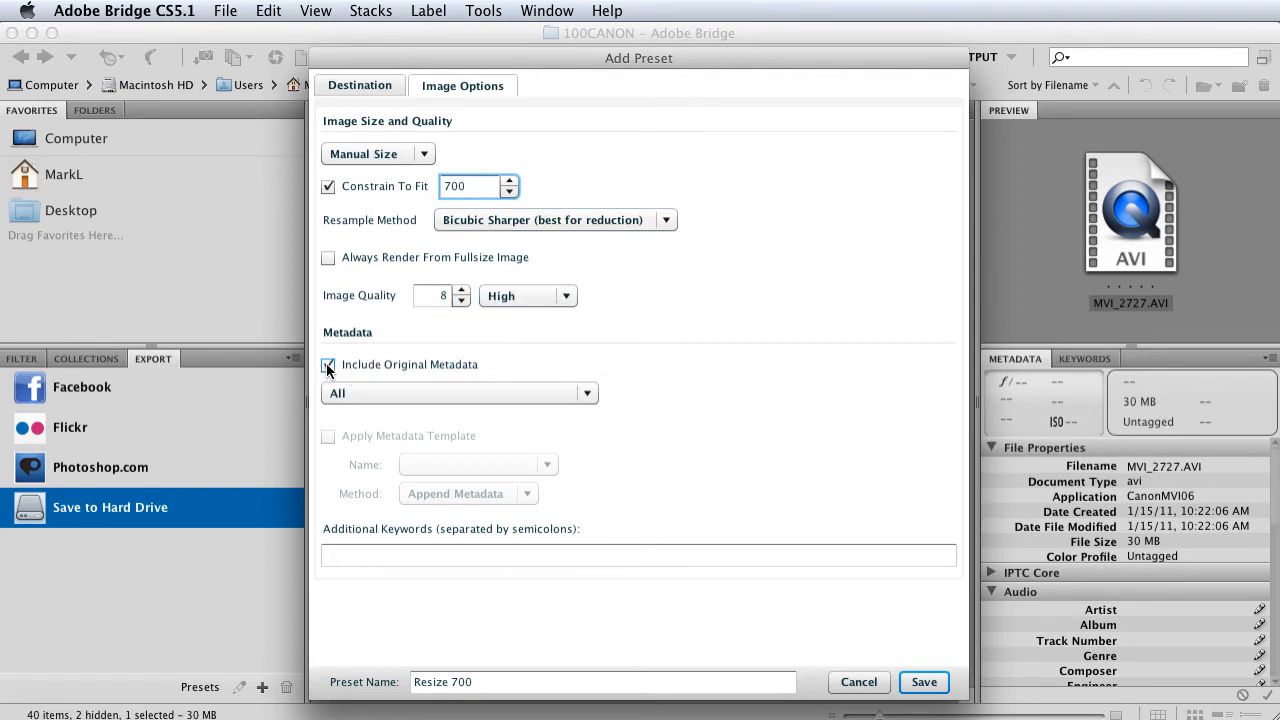
{"action": "left_click", "coordinate": [328, 364]}
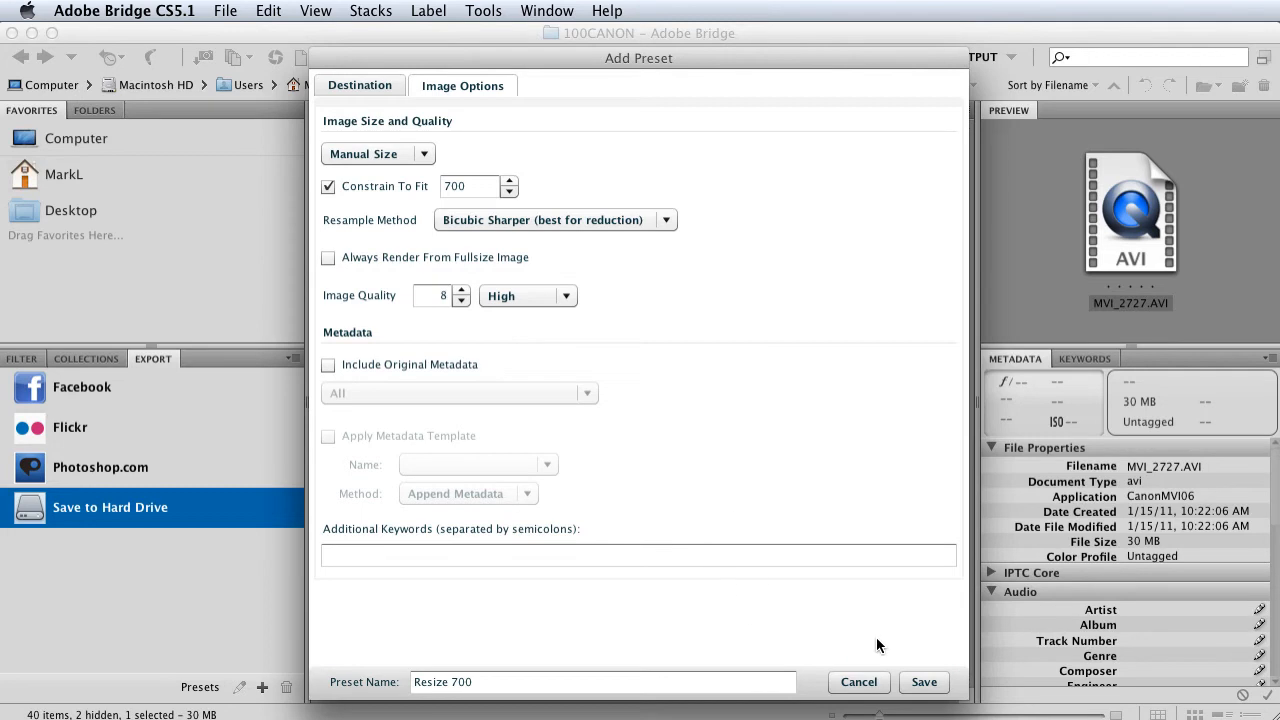
{"action": "left_click", "coordinate": [922, 682]}
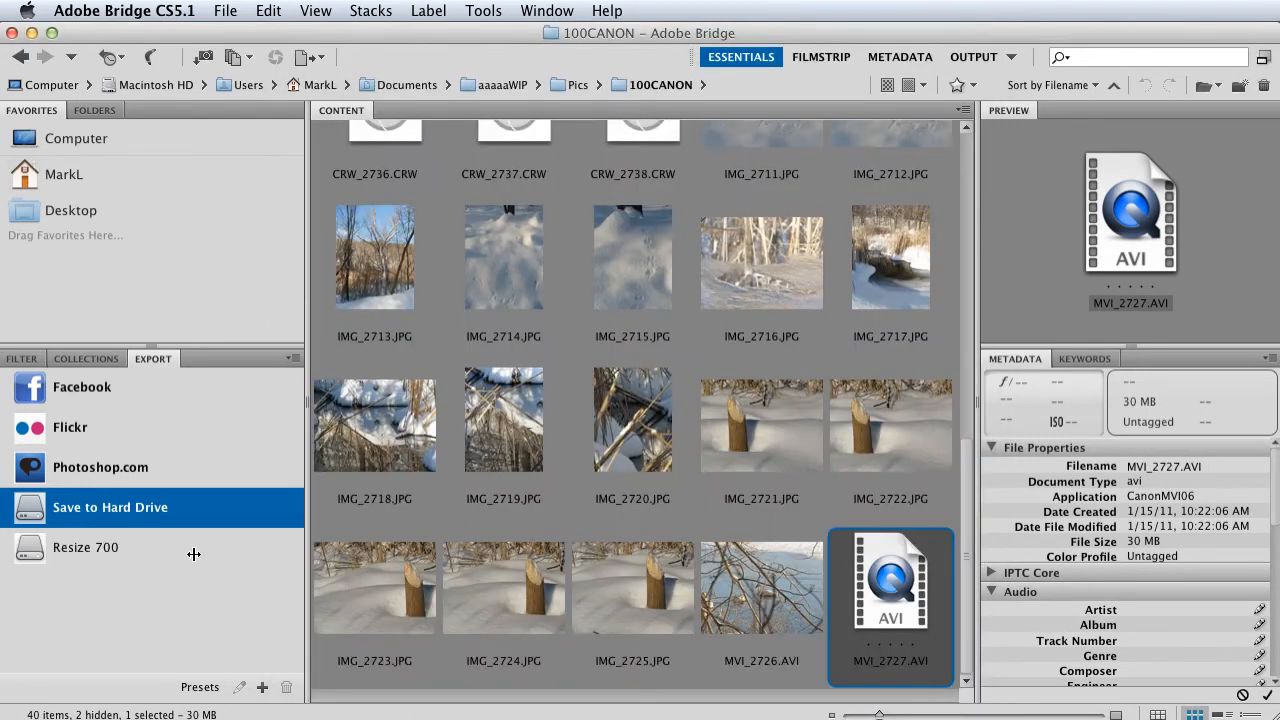
Step: Queue four selected snow photos on the Resize 700 preset and run the export
{"action": "left_click", "coordinate": [85, 547]}
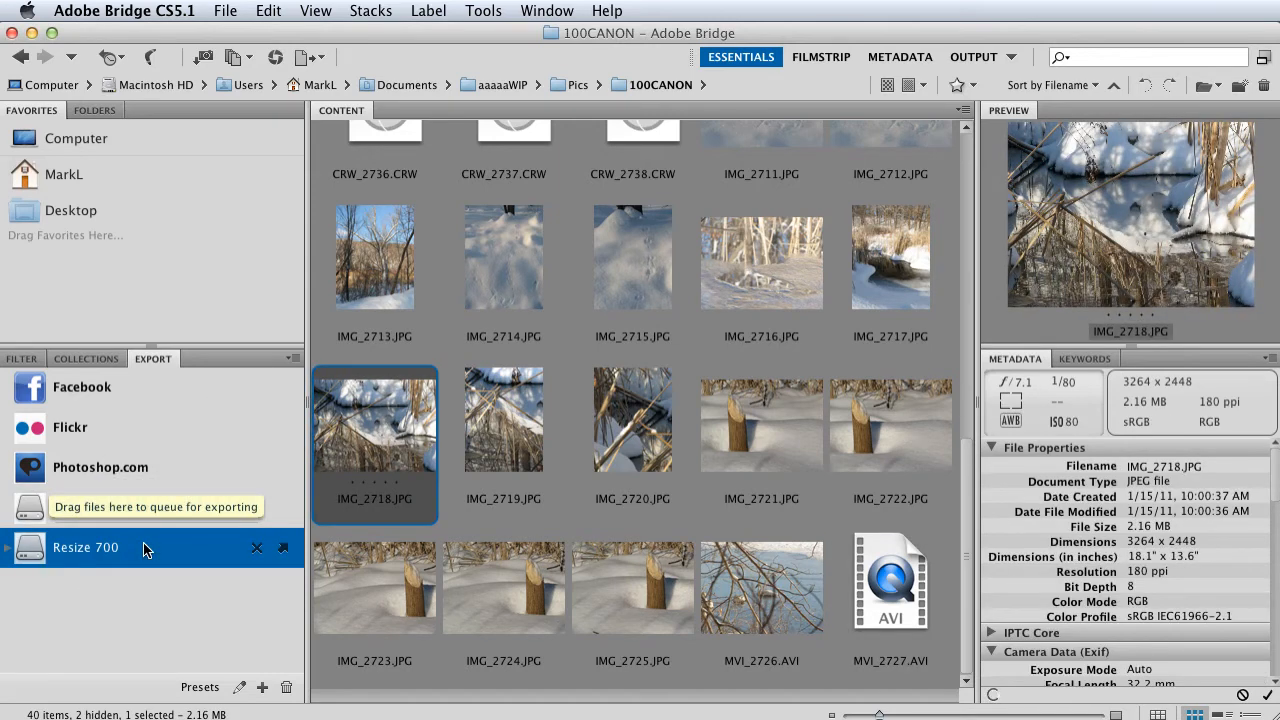
{"action": "left_click", "coordinate": [374, 256]}
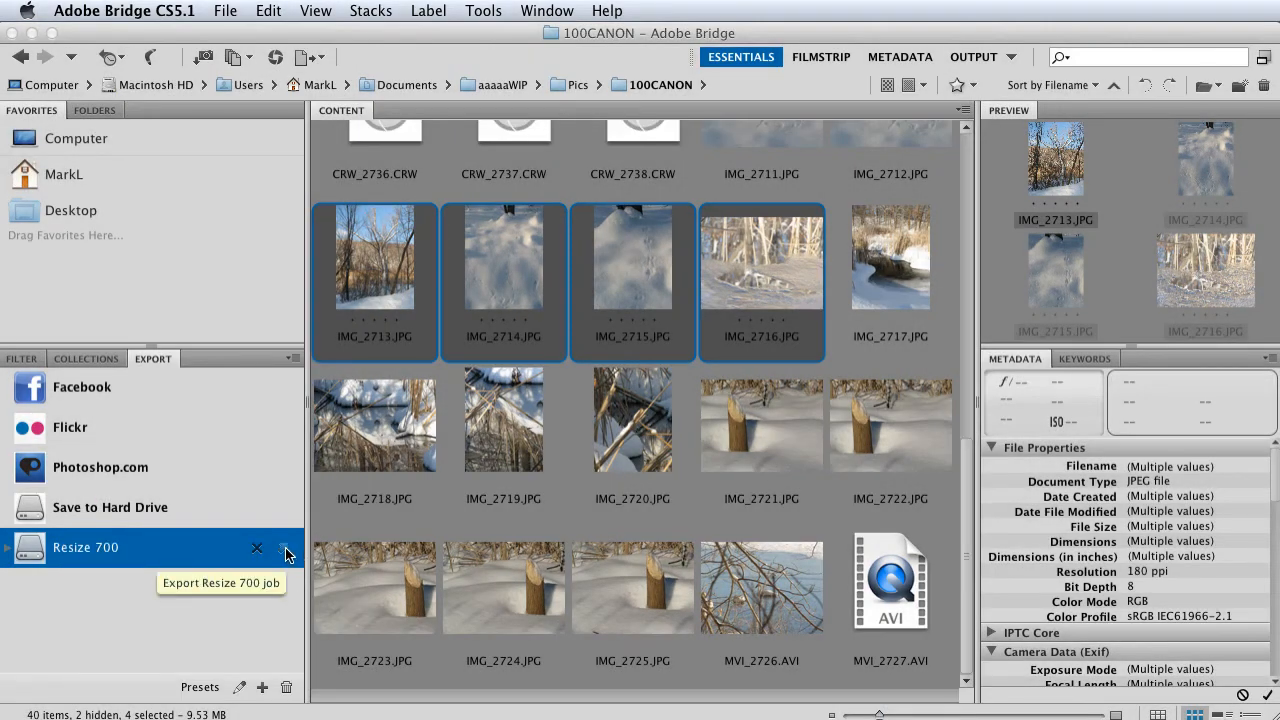
{"action": "left_click", "coordinate": [257, 547]}
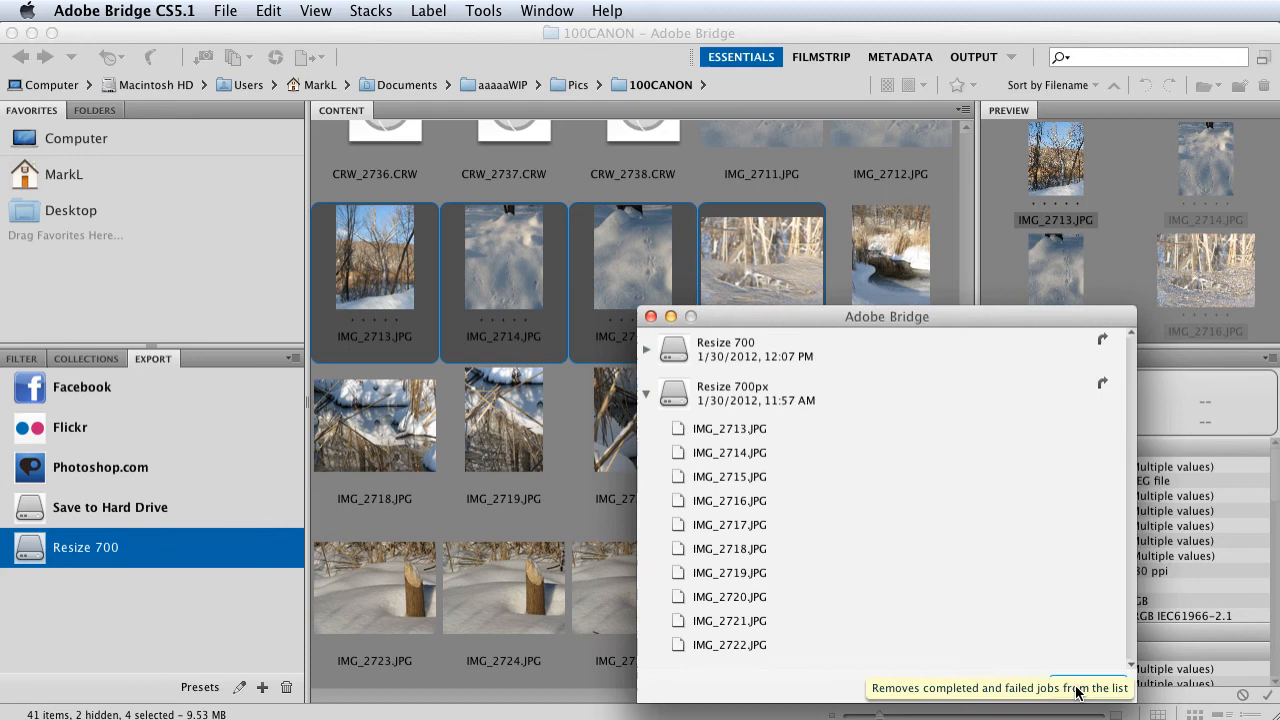
Step: Clear the finished export list, close the progress window, and select the resize 700 folder
{"action": "left_click", "coordinate": [1087, 686]}
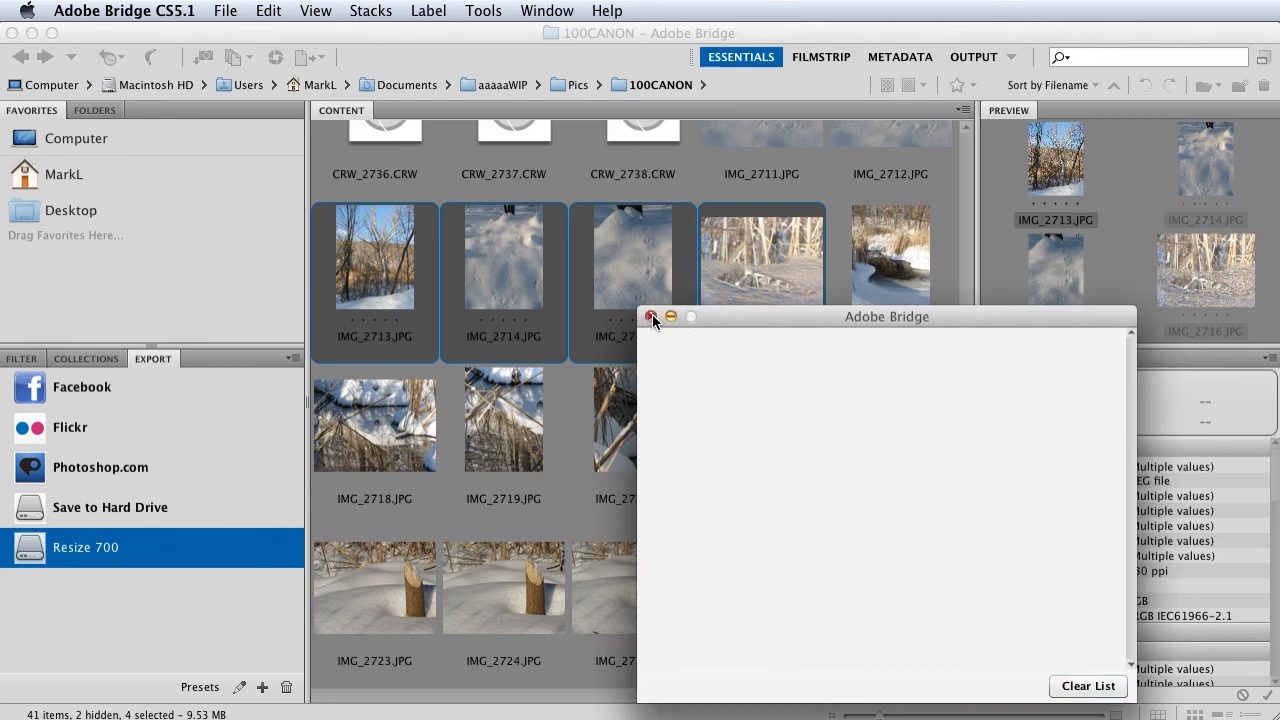
{"action": "left_click", "coordinate": [652, 317]}
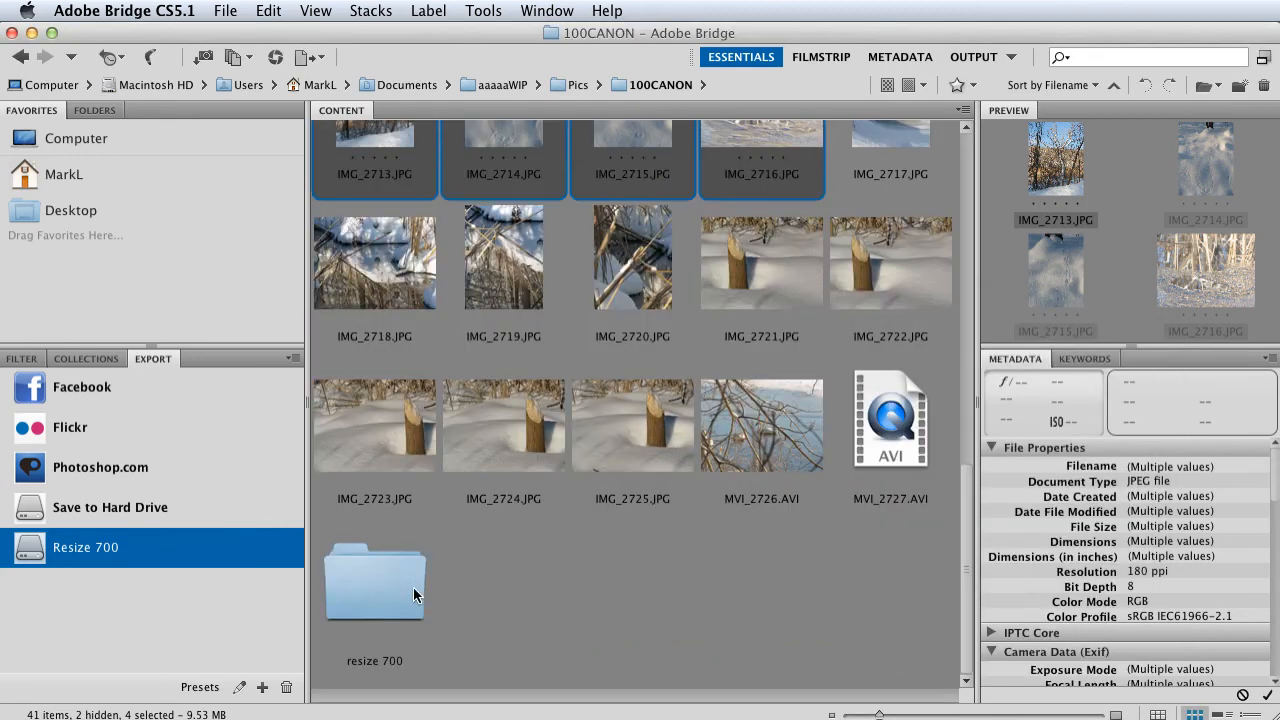
{"action": "left_click", "coordinate": [374, 580]}
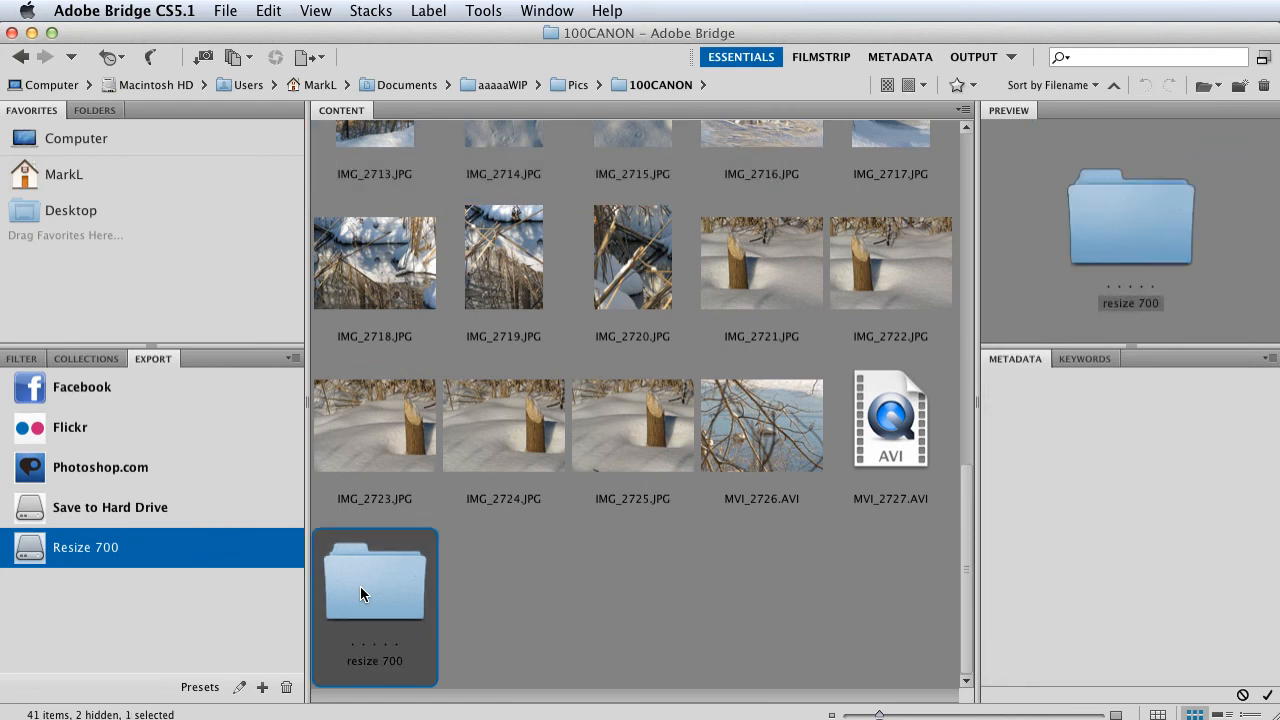
Step: Open the resize 700 folder and check that IMG_2713 and IMG_2718 measure 525 × 700
{"action": "double_click", "coordinate": [374, 575]}
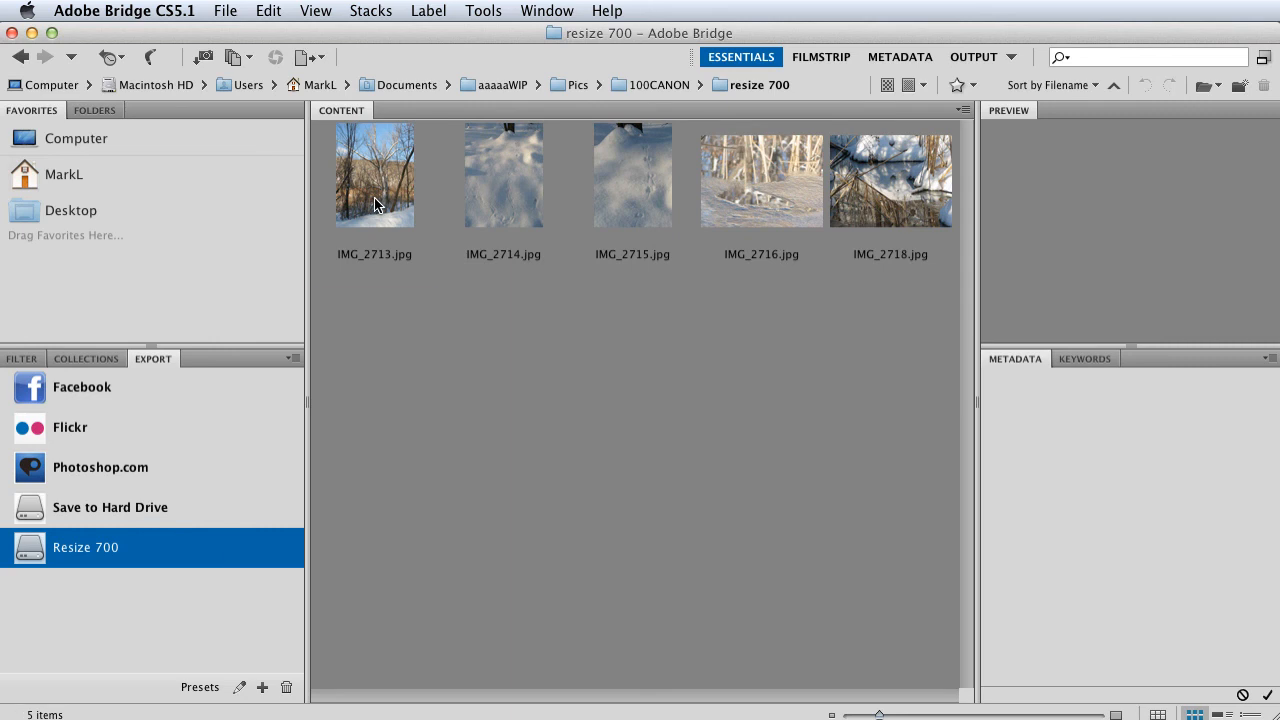
{"action": "left_click", "coordinate": [374, 174]}
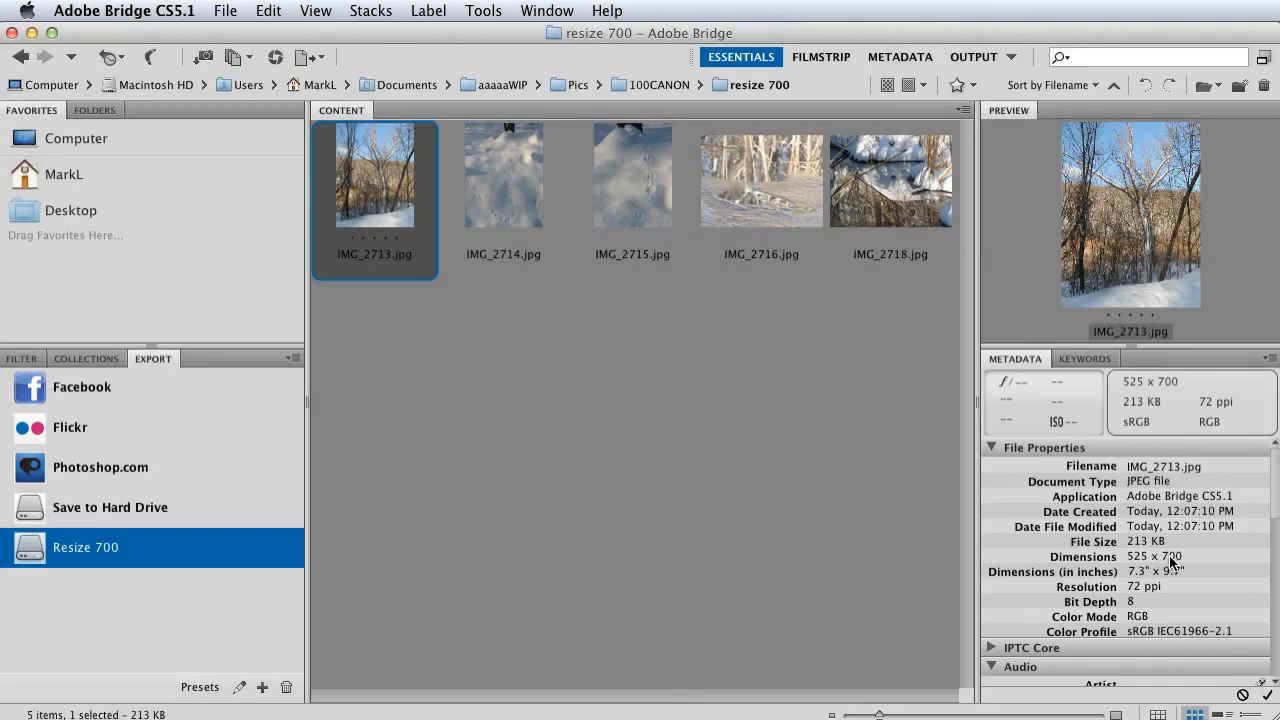
{"action": "left_click", "coordinate": [890, 180]}
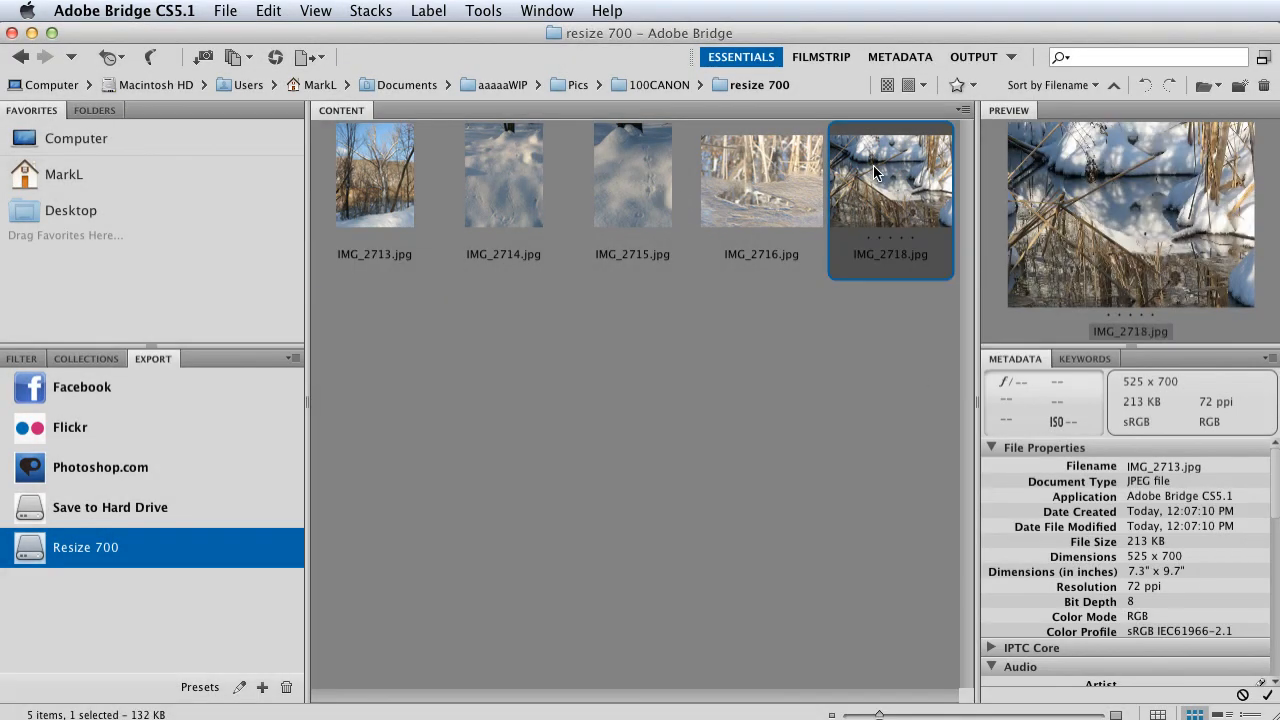